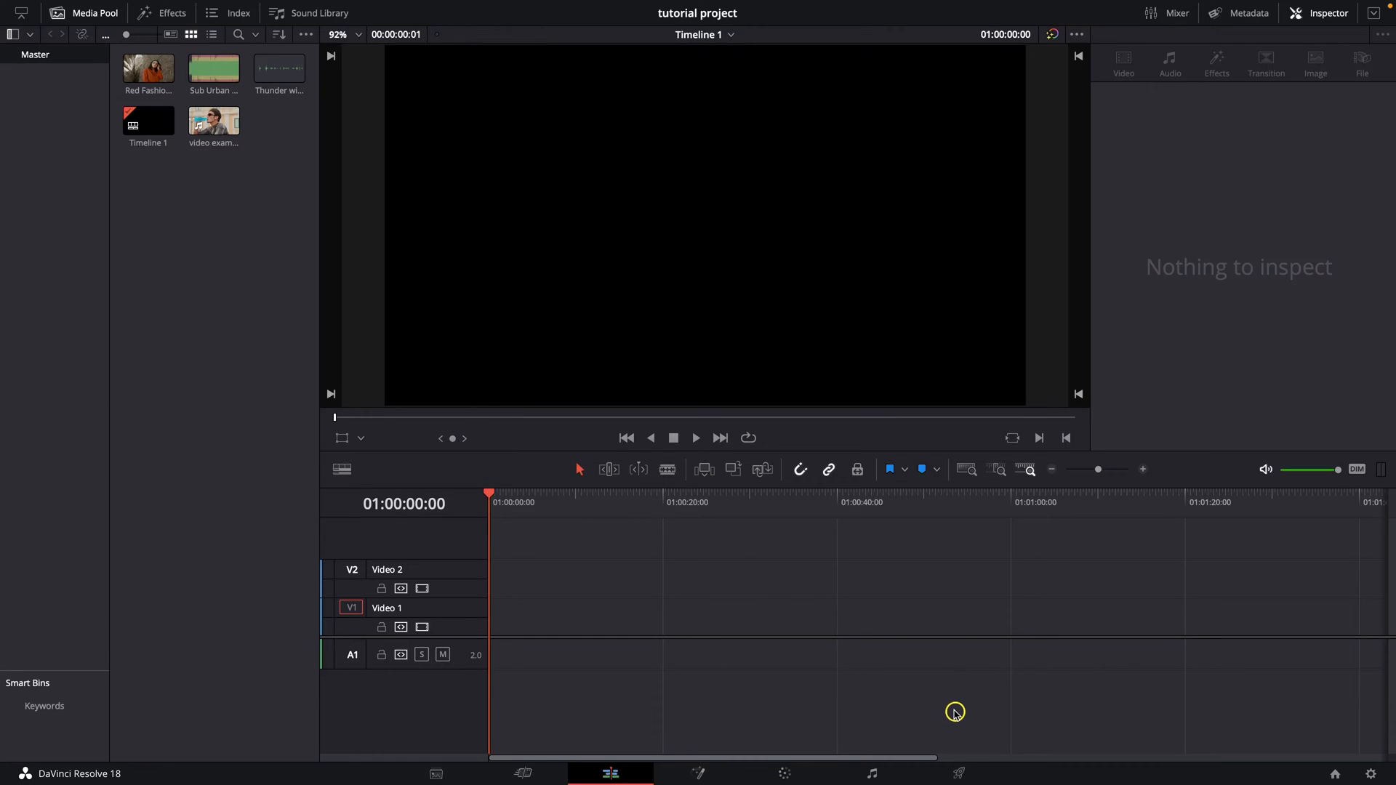
mouse_move(748, 646)
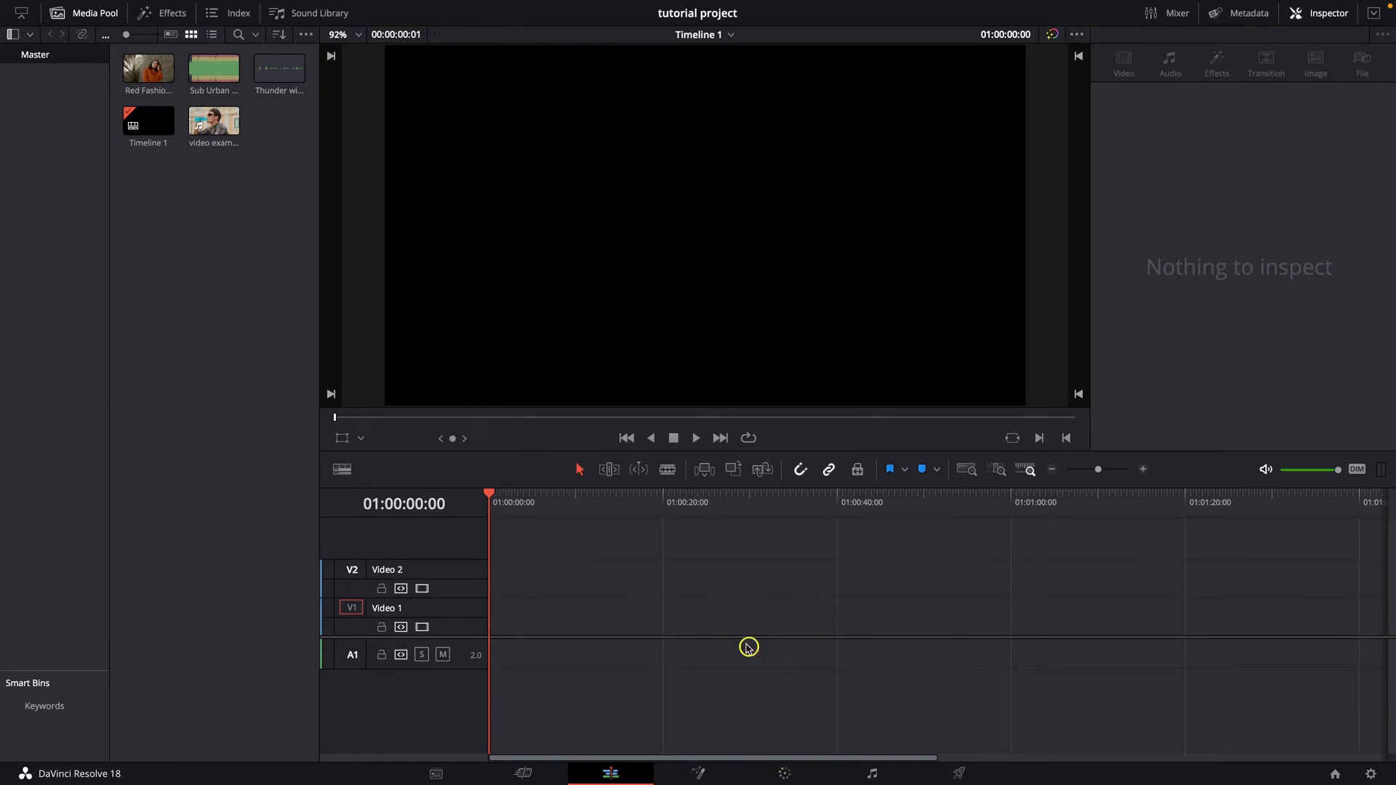
mouse_move(288, 398)
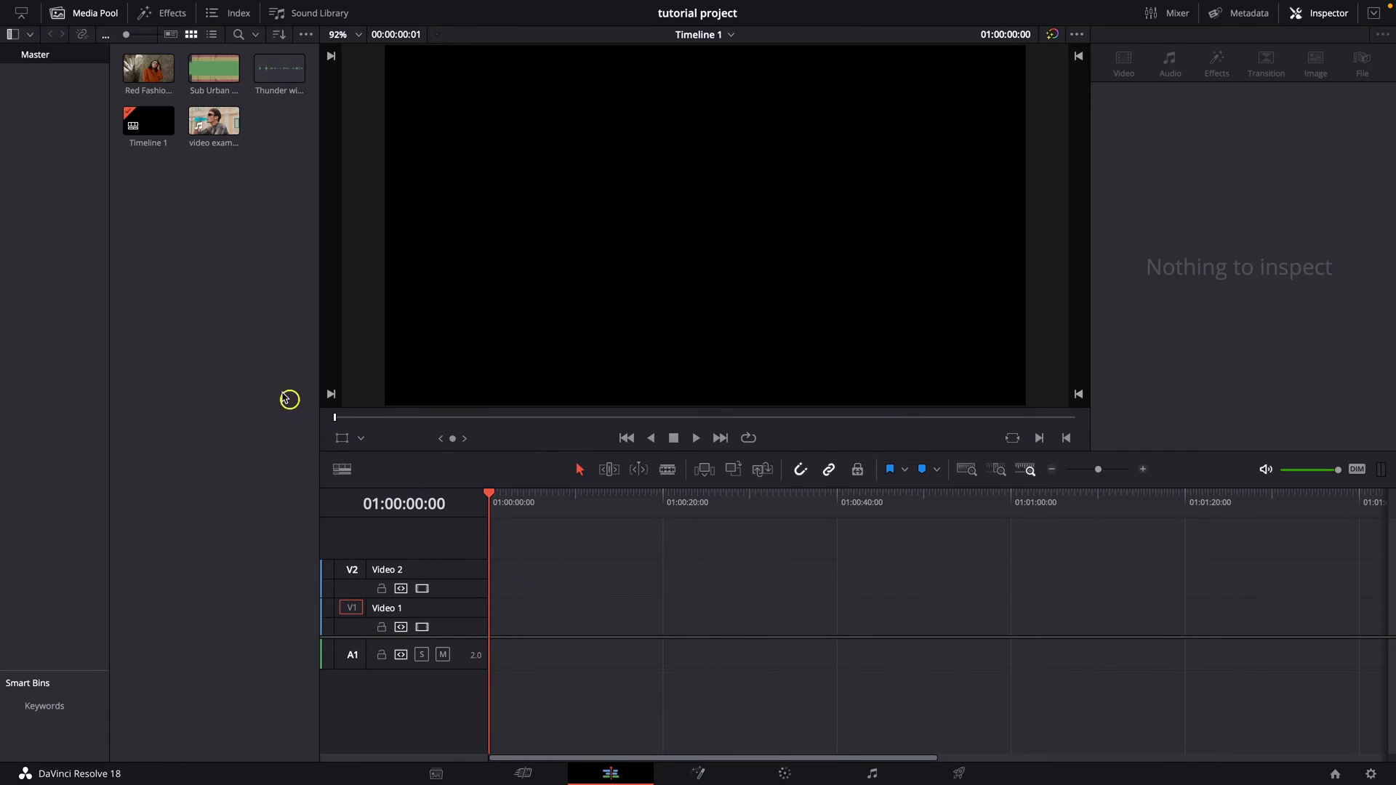
Import Run Like The Wind.mp4 into the Media Pool via Import Media and browse to it.
right_click(288, 399)
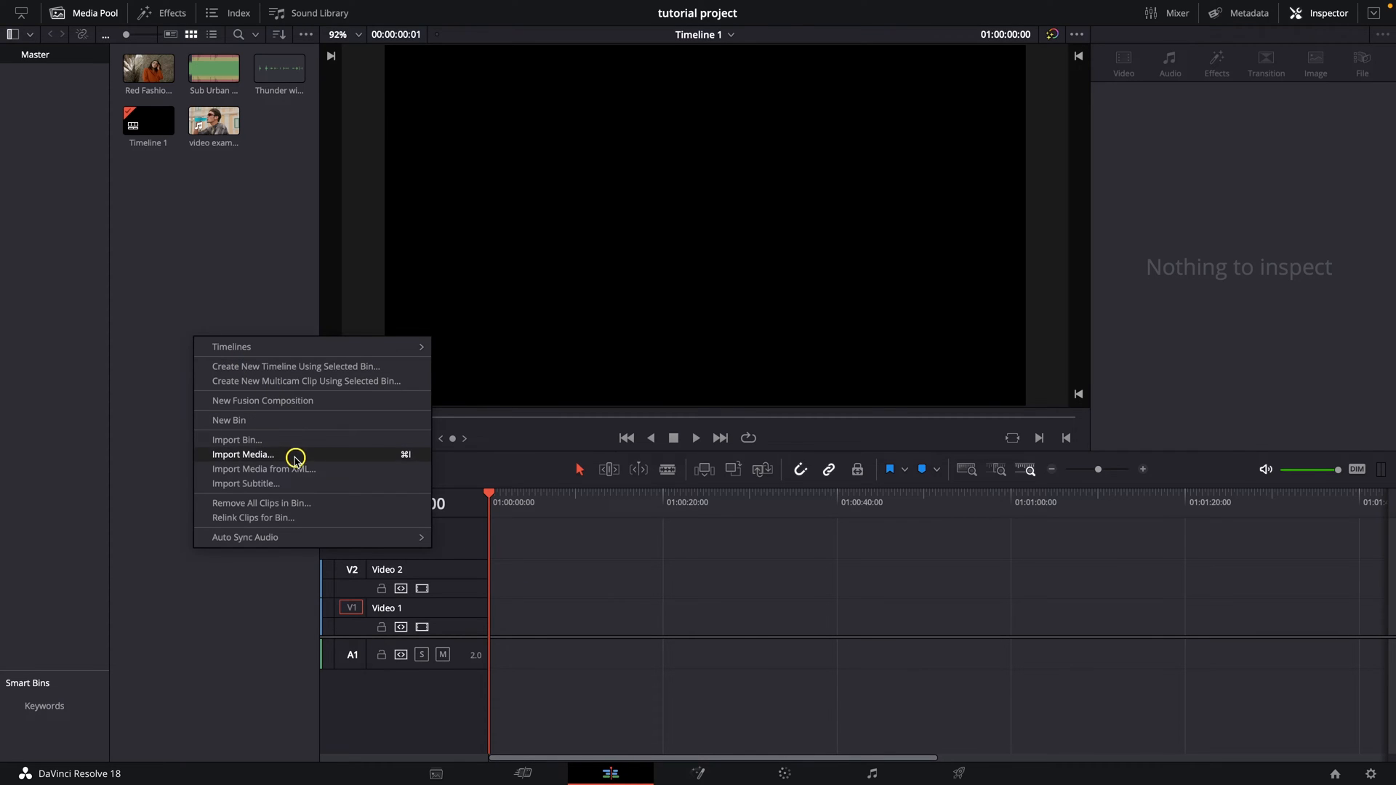
click(243, 454)
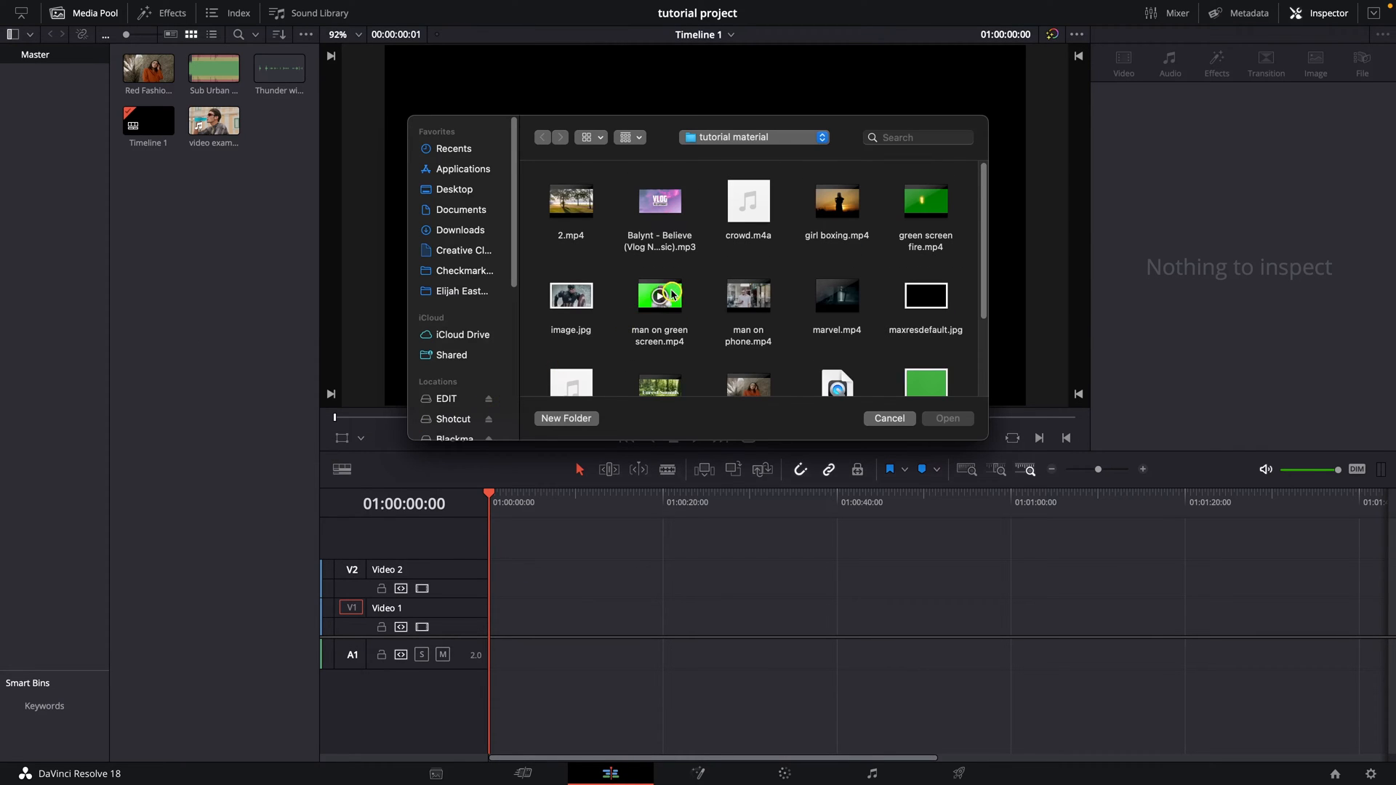
scroll(down, 3)
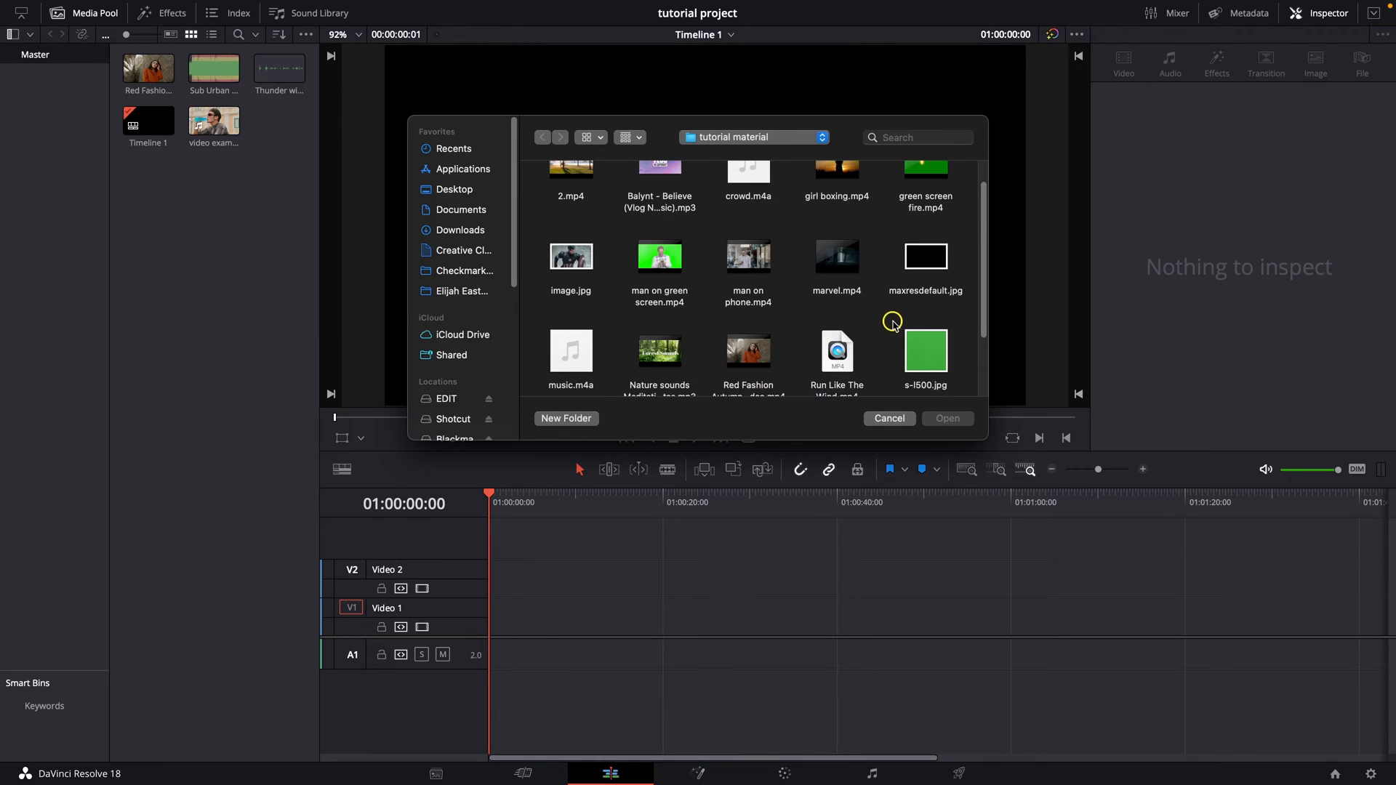
scroll(down, 3)
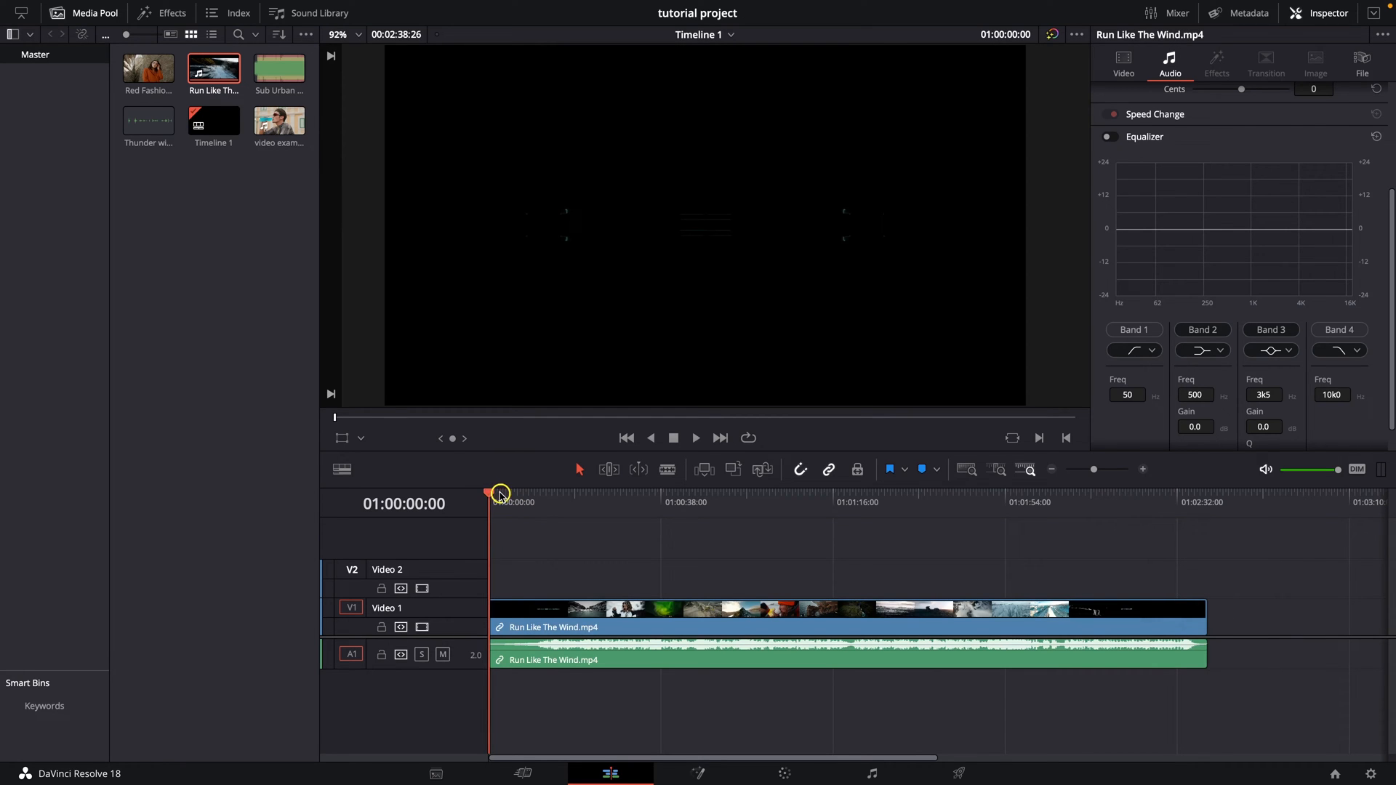
Place the Run Like The Wind clip at the start of Video 1 and select it.
drag(497, 494, 581, 494)
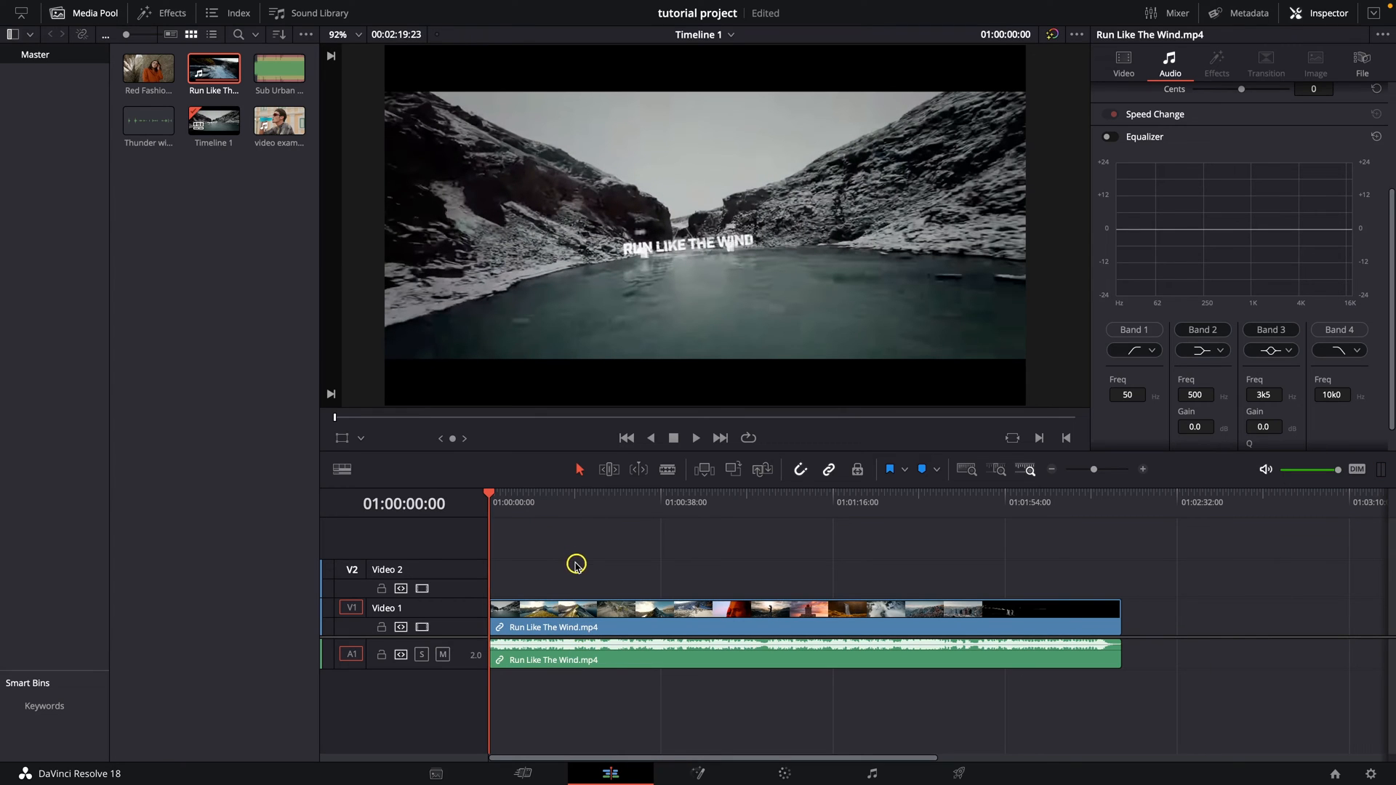
key(space)
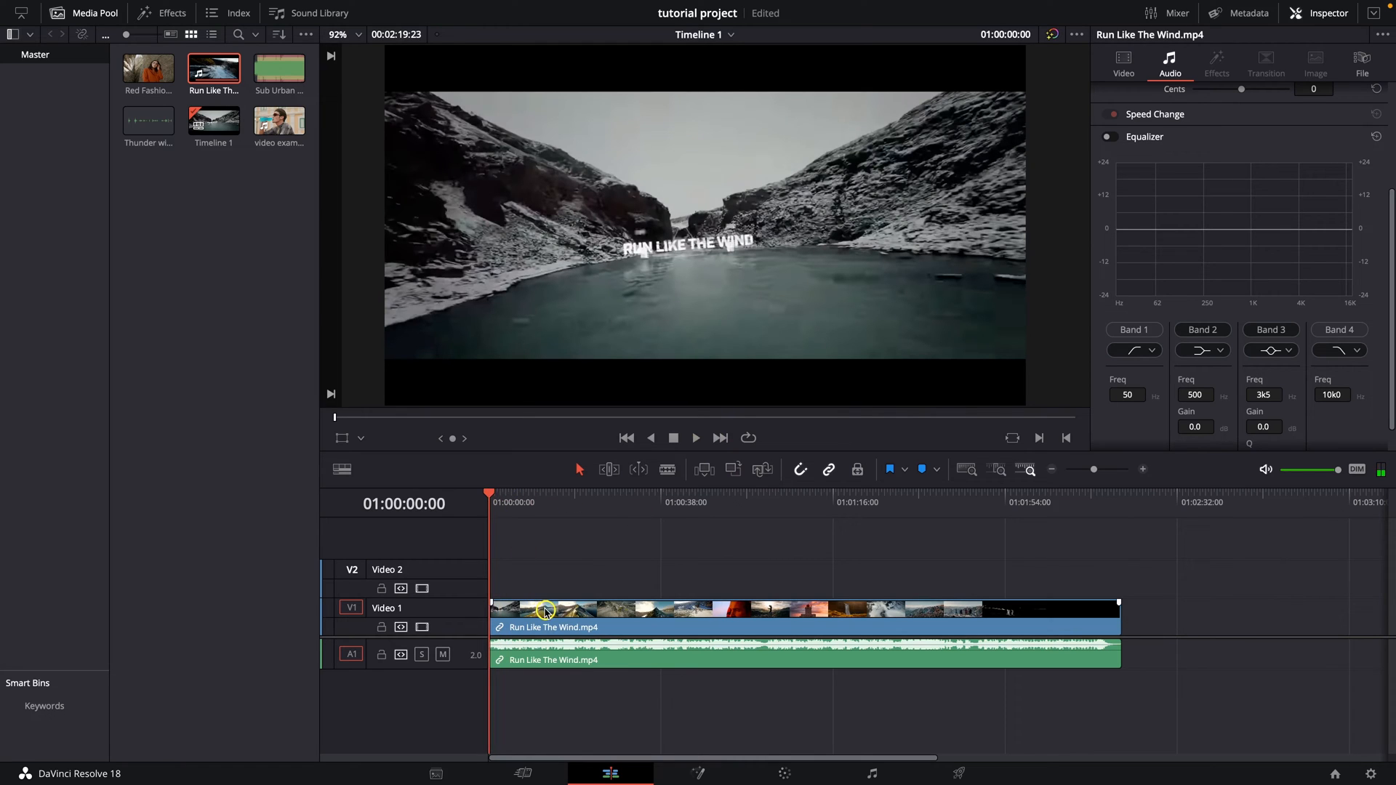
click(543, 609)
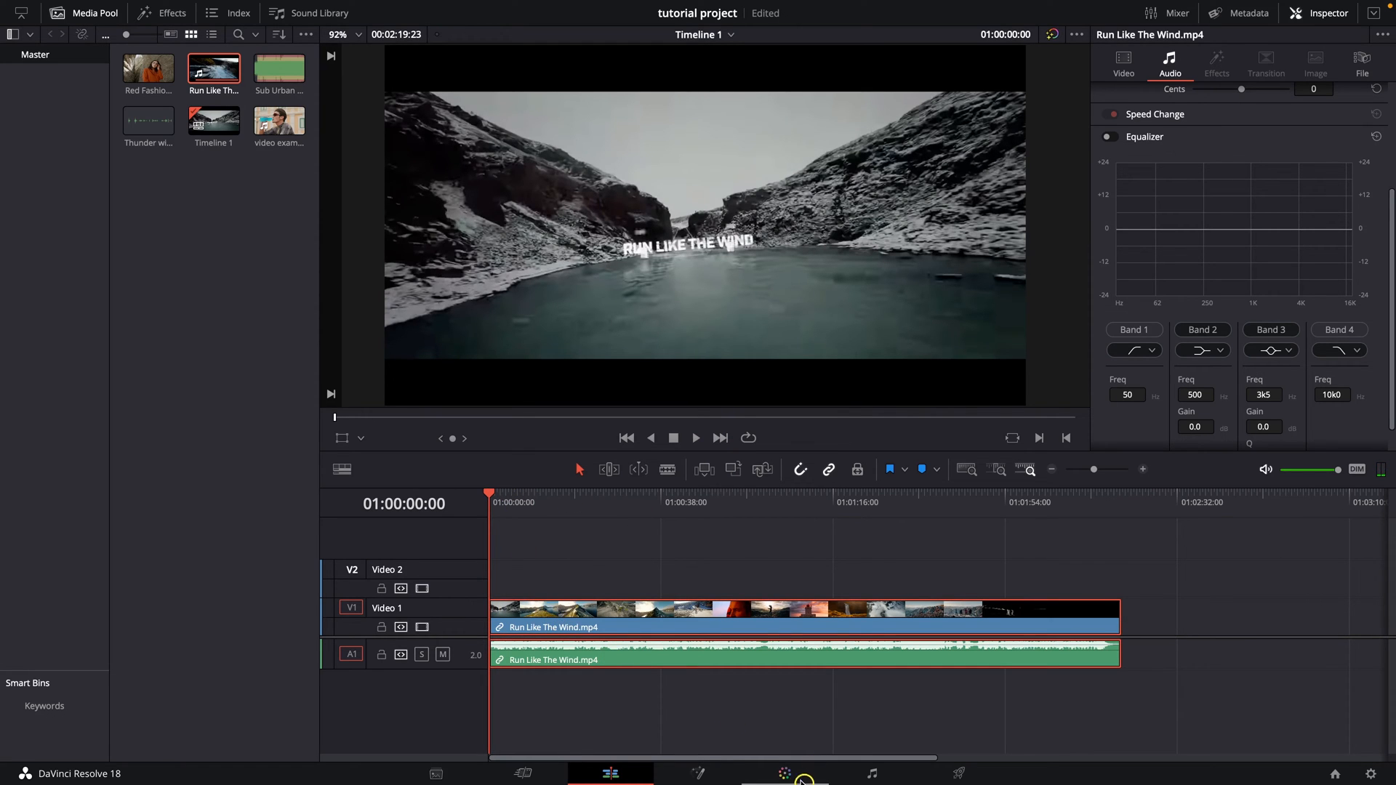
Move to the Color page and show the Window palette for mask controls.
click(784, 772)
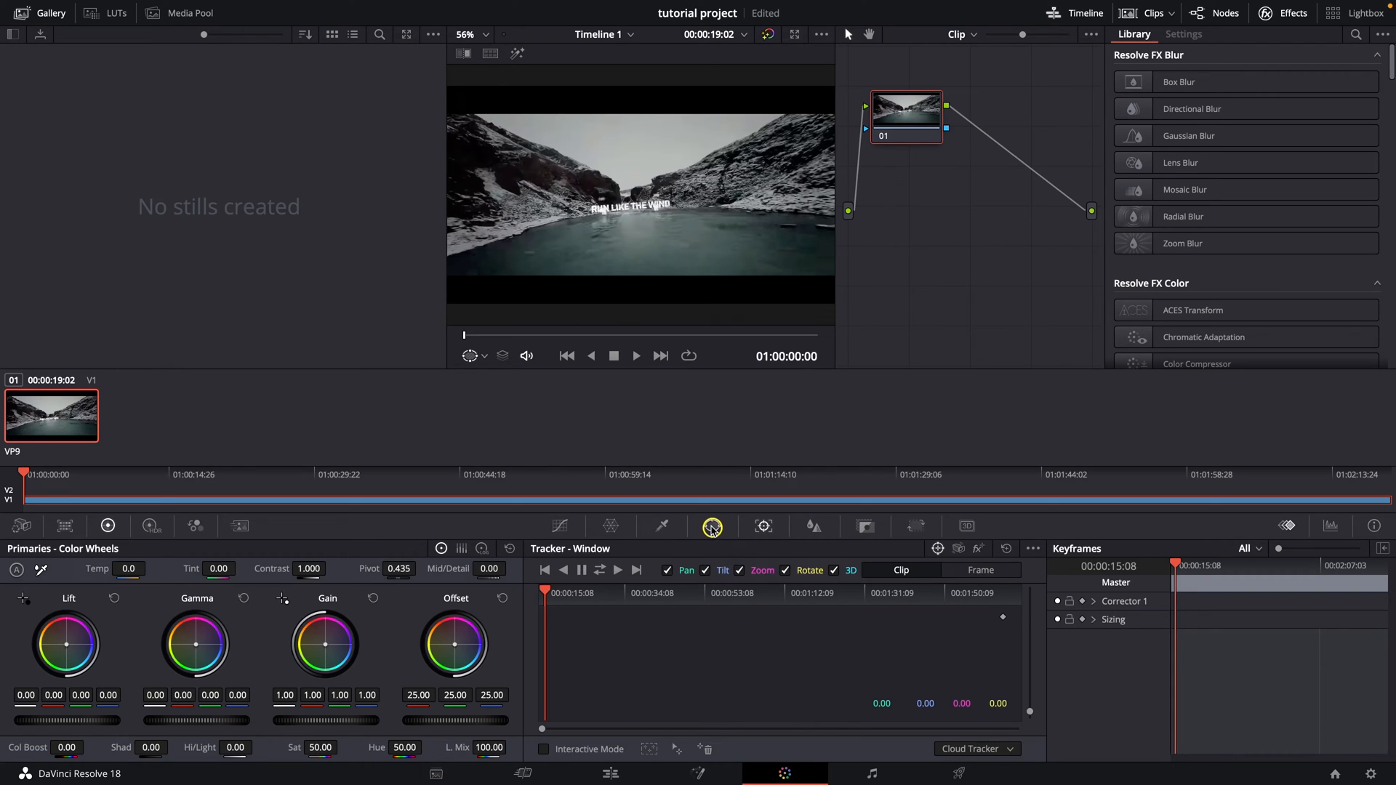
click(711, 525)
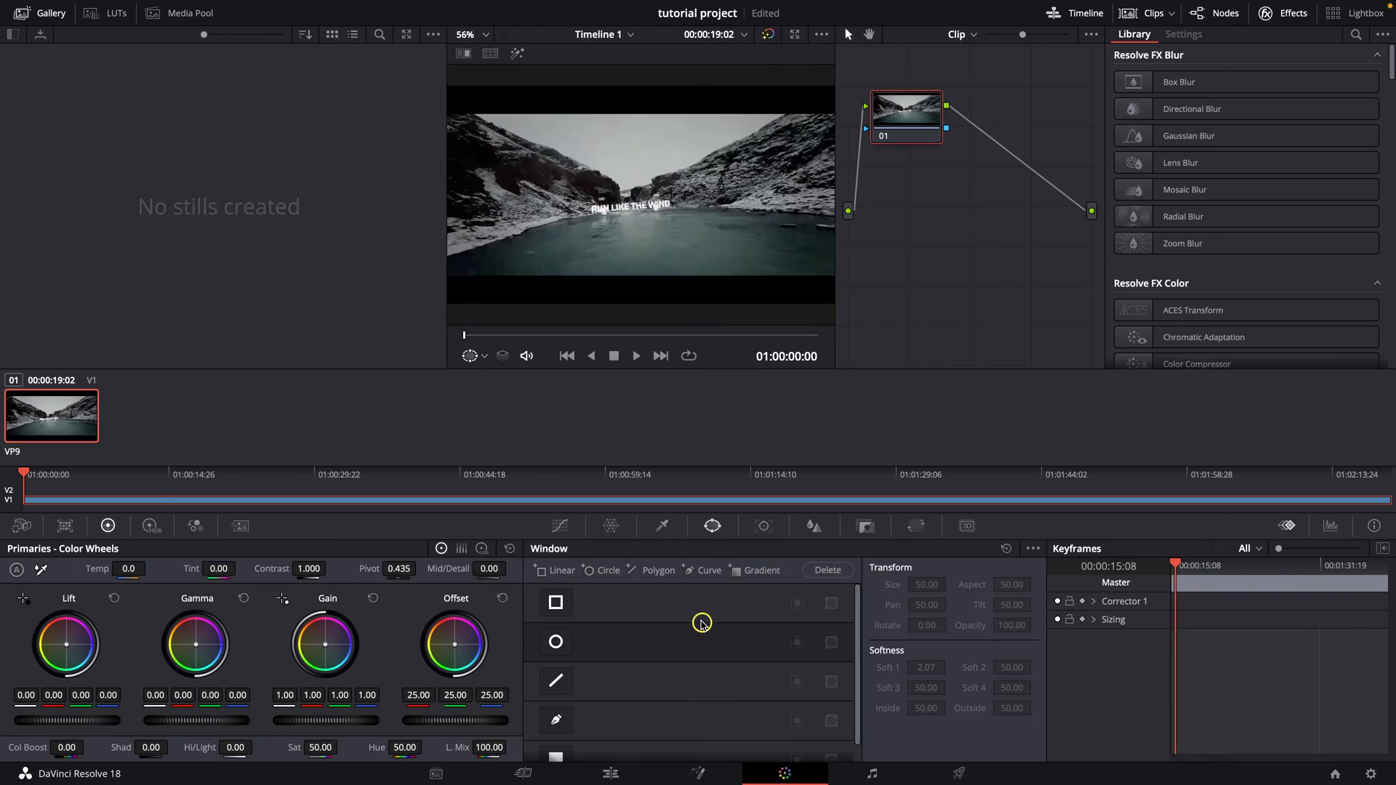
mouse_move(711, 525)
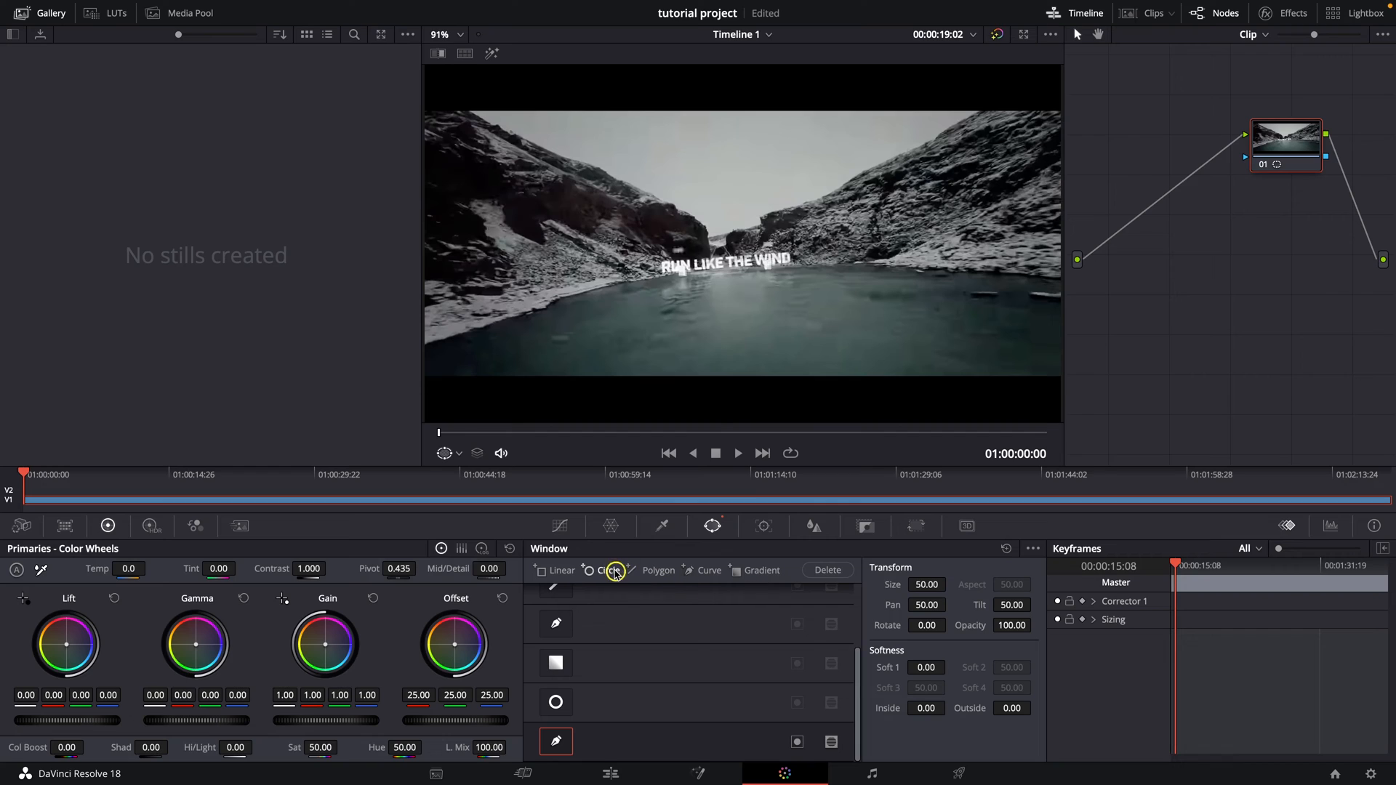
Draw a curve window around the RUN LIKE THE WIND title and bring up the Tracker.
click(607, 570)
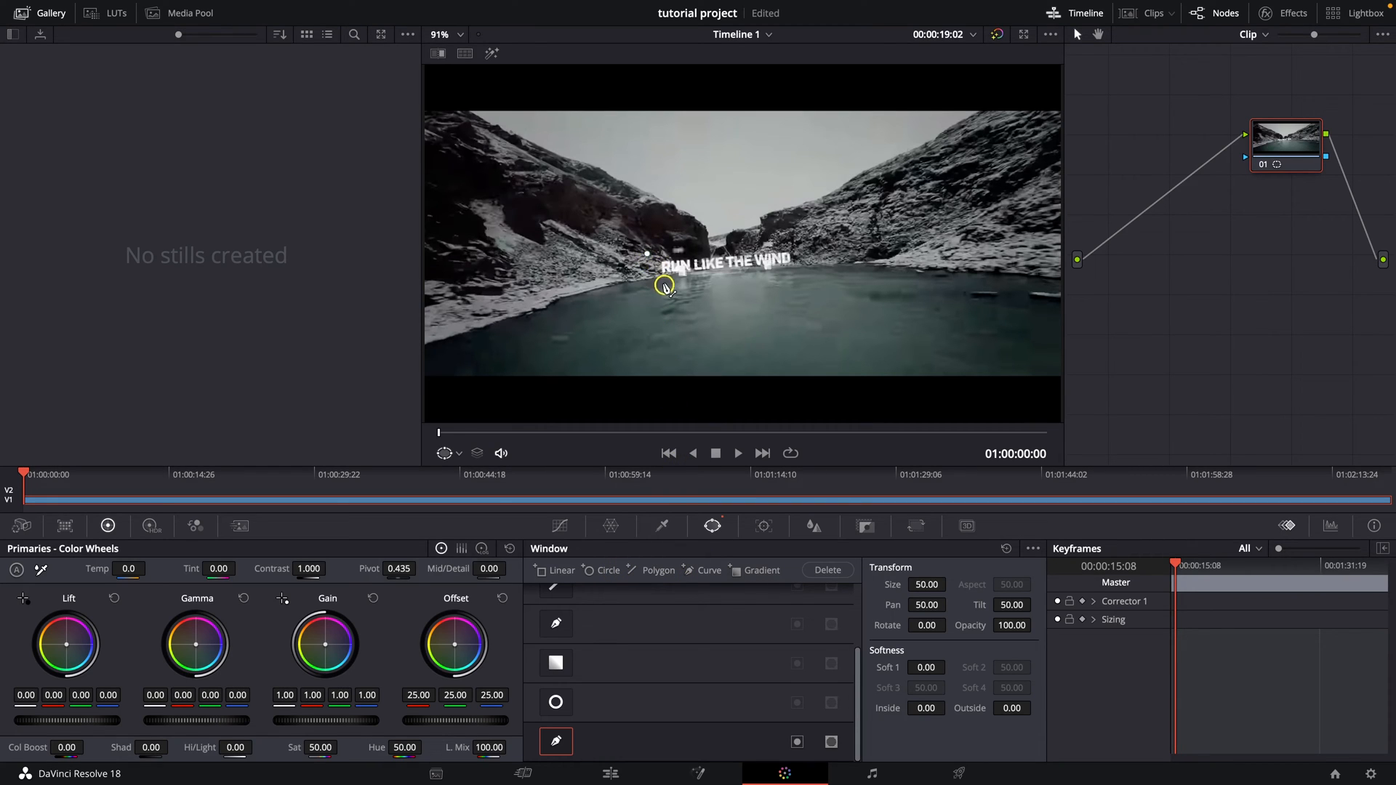
drag(665, 286, 802, 273)
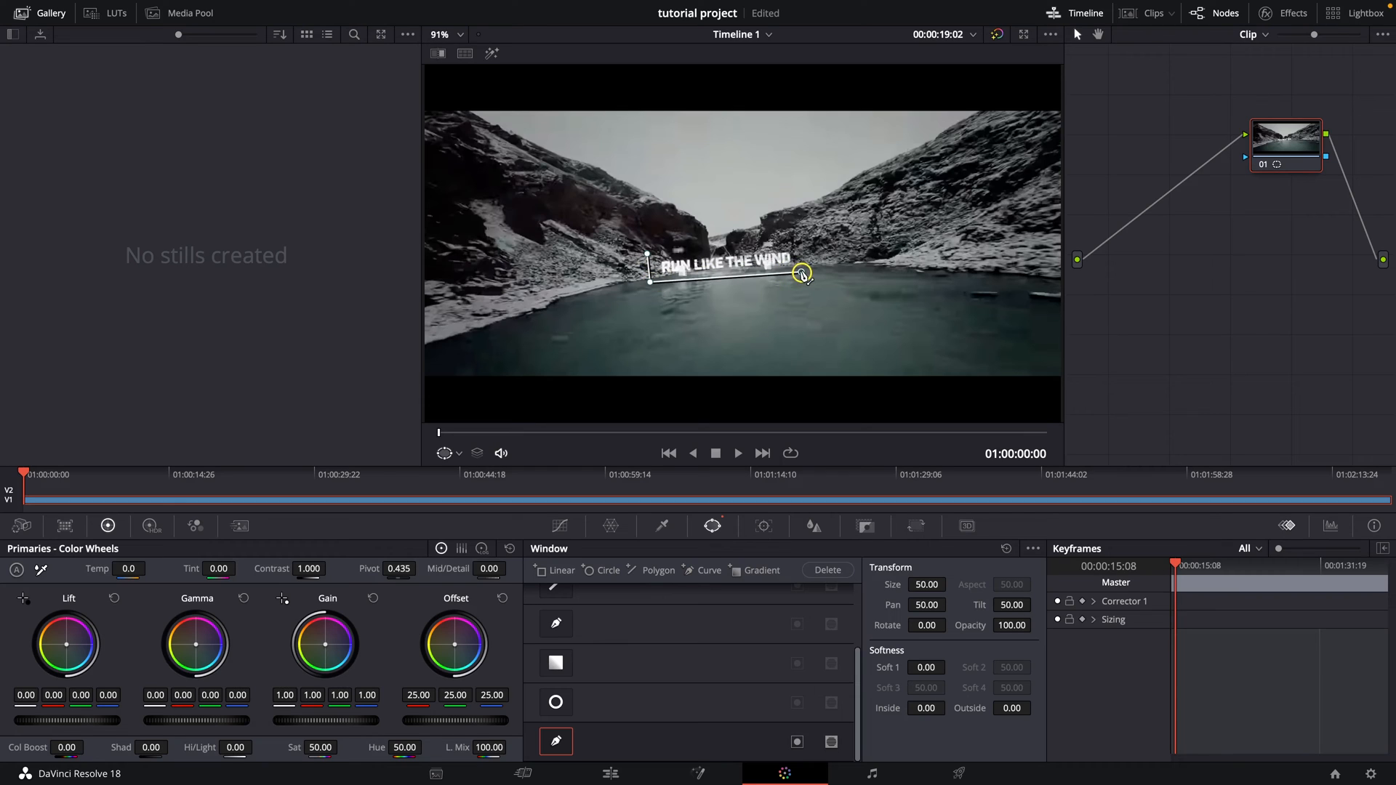
drag(800, 271, 650, 253)
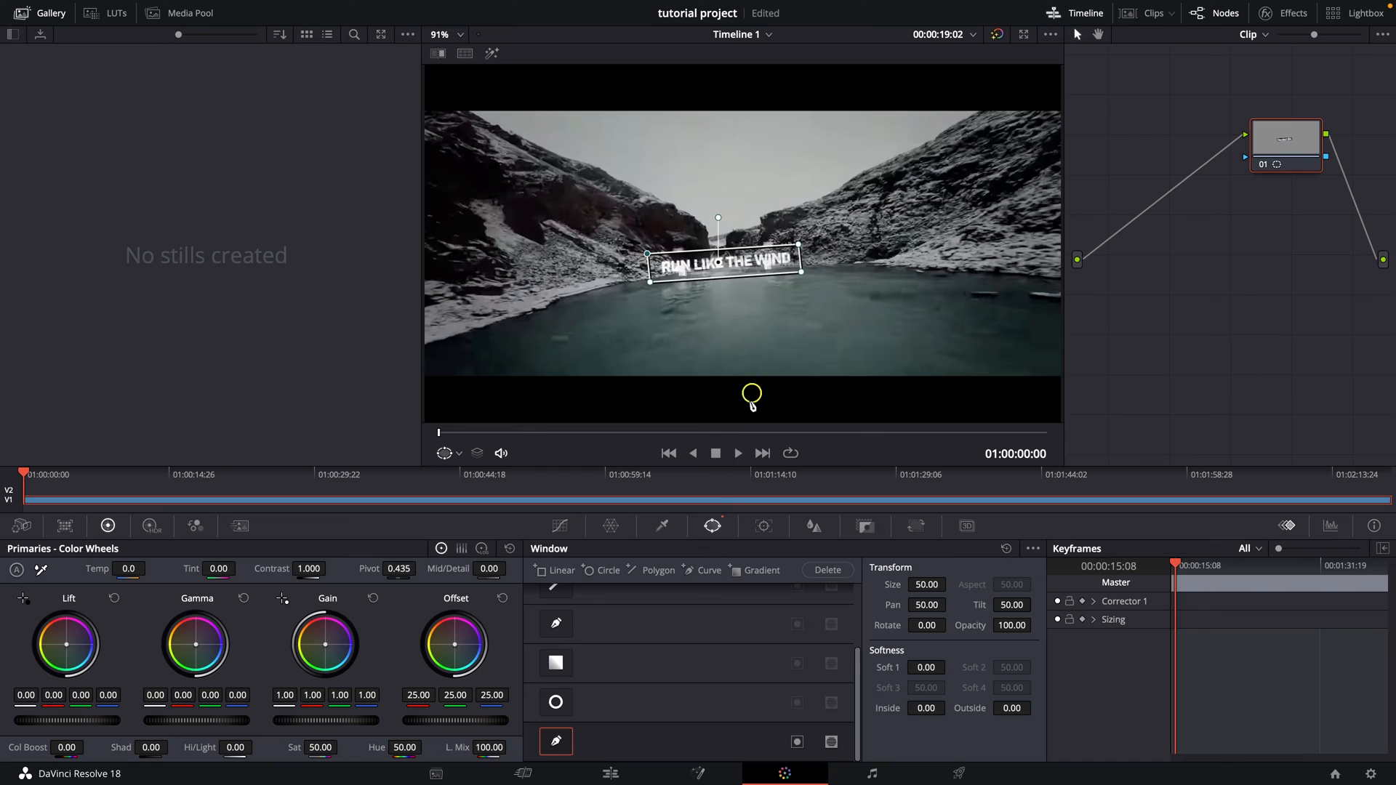
click(759, 526)
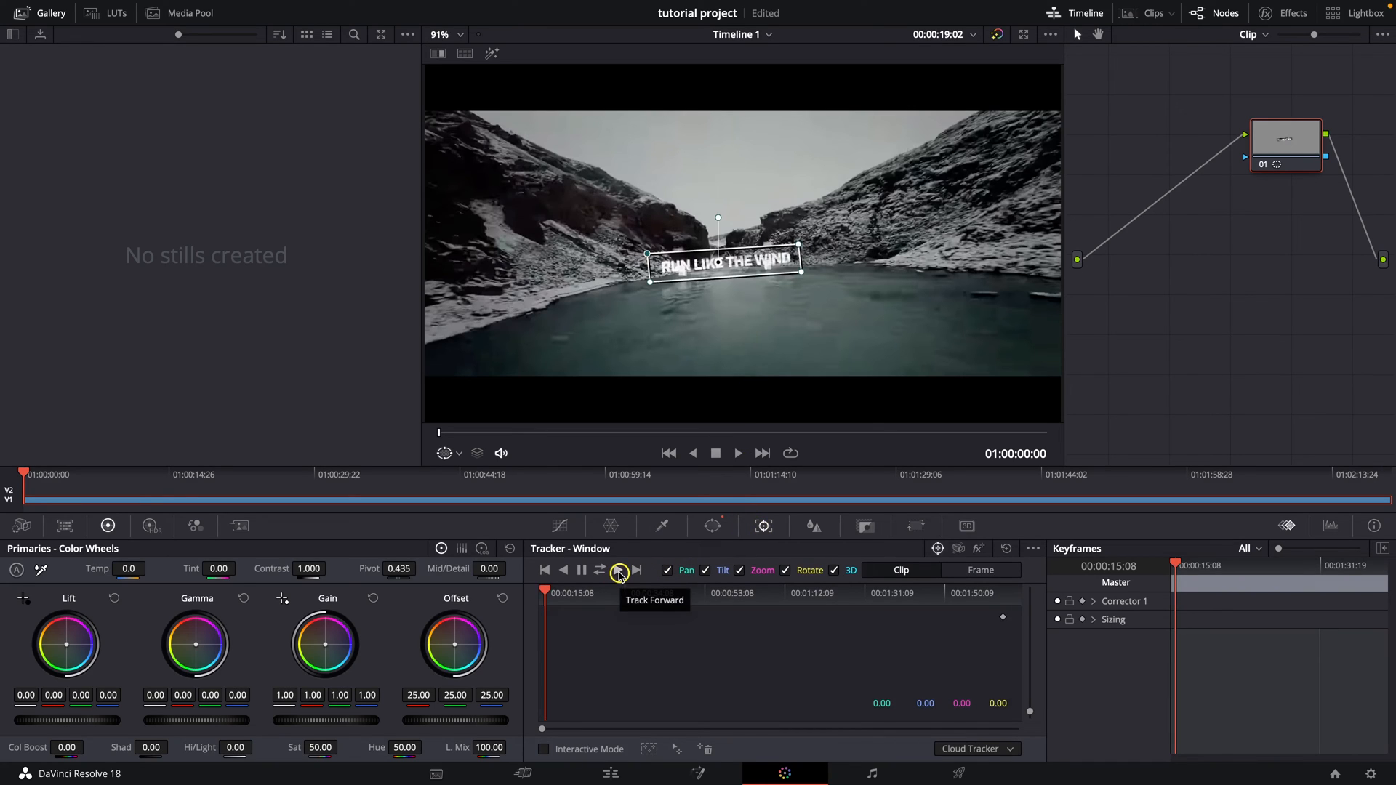
Track the title window forward through the clip, then show the Blur palette.
click(619, 570)
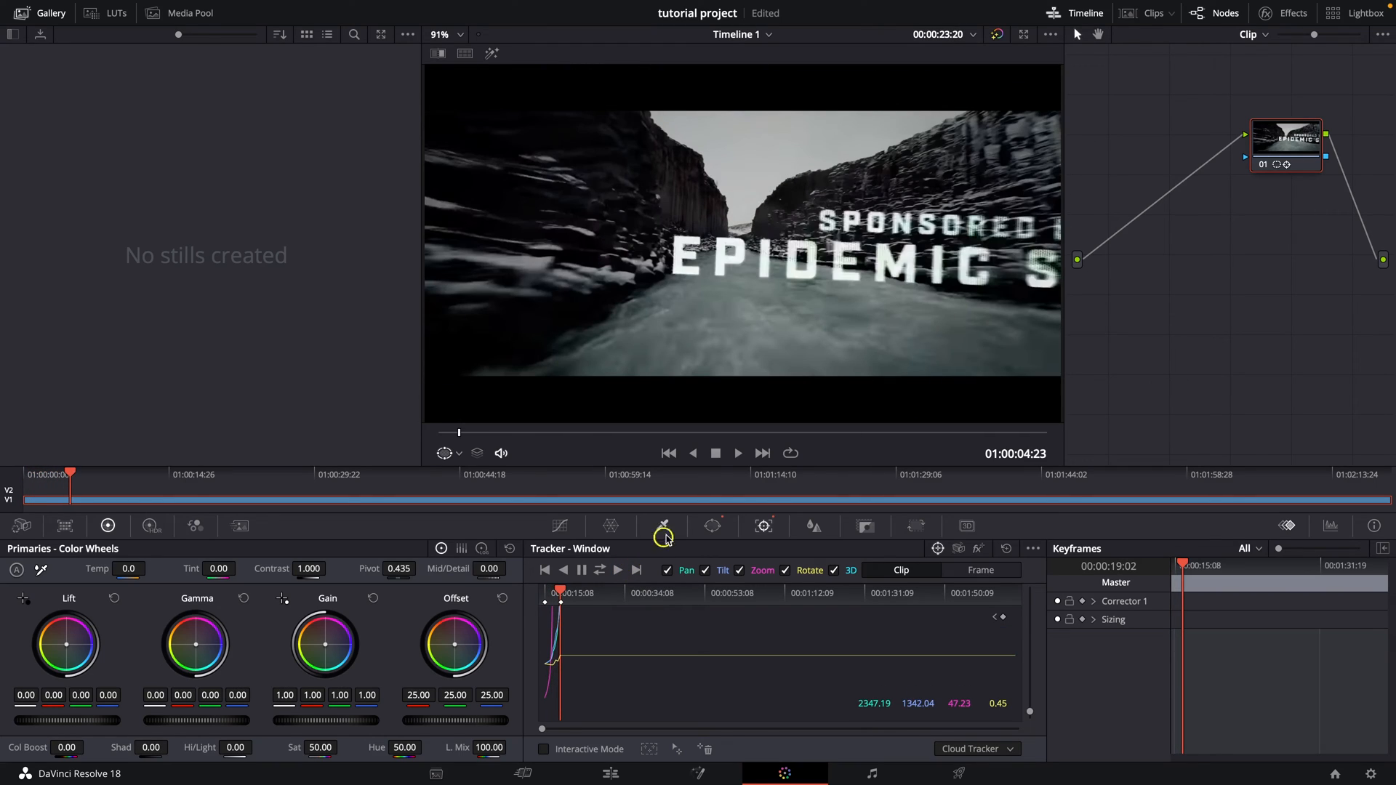
click(713, 525)
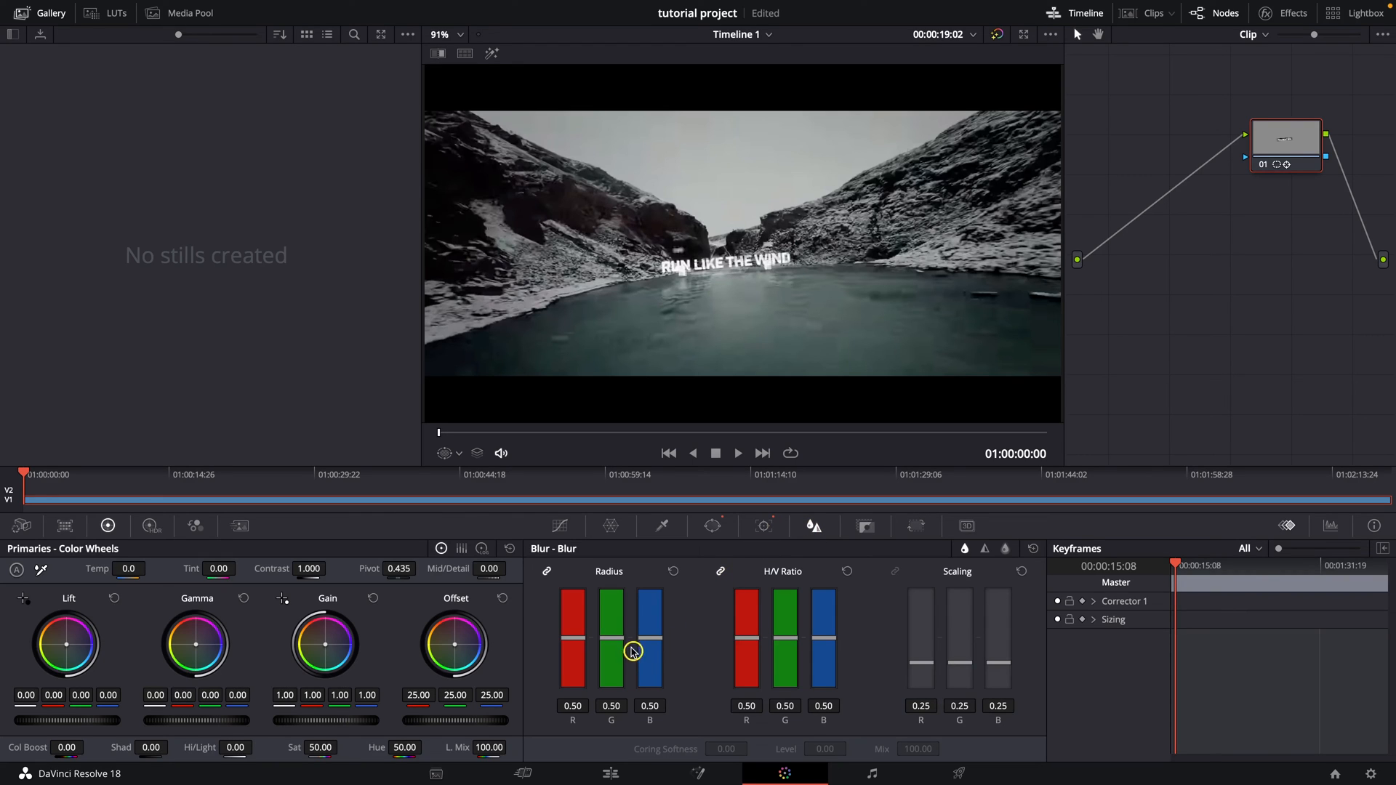
Raise Blur Radius to 0.87 inside the tracked window and play back to review.
drag(632, 653, 616, 586)
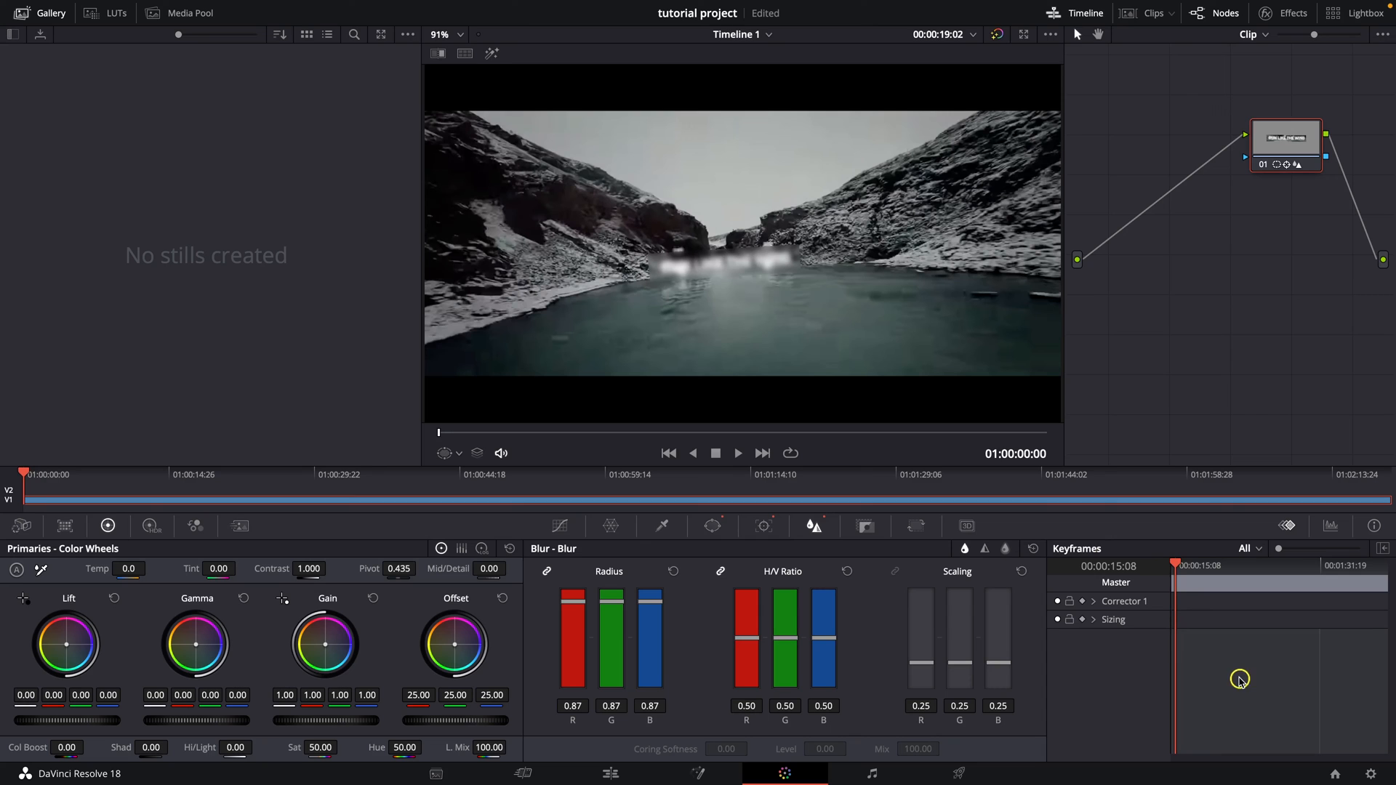
key(space)
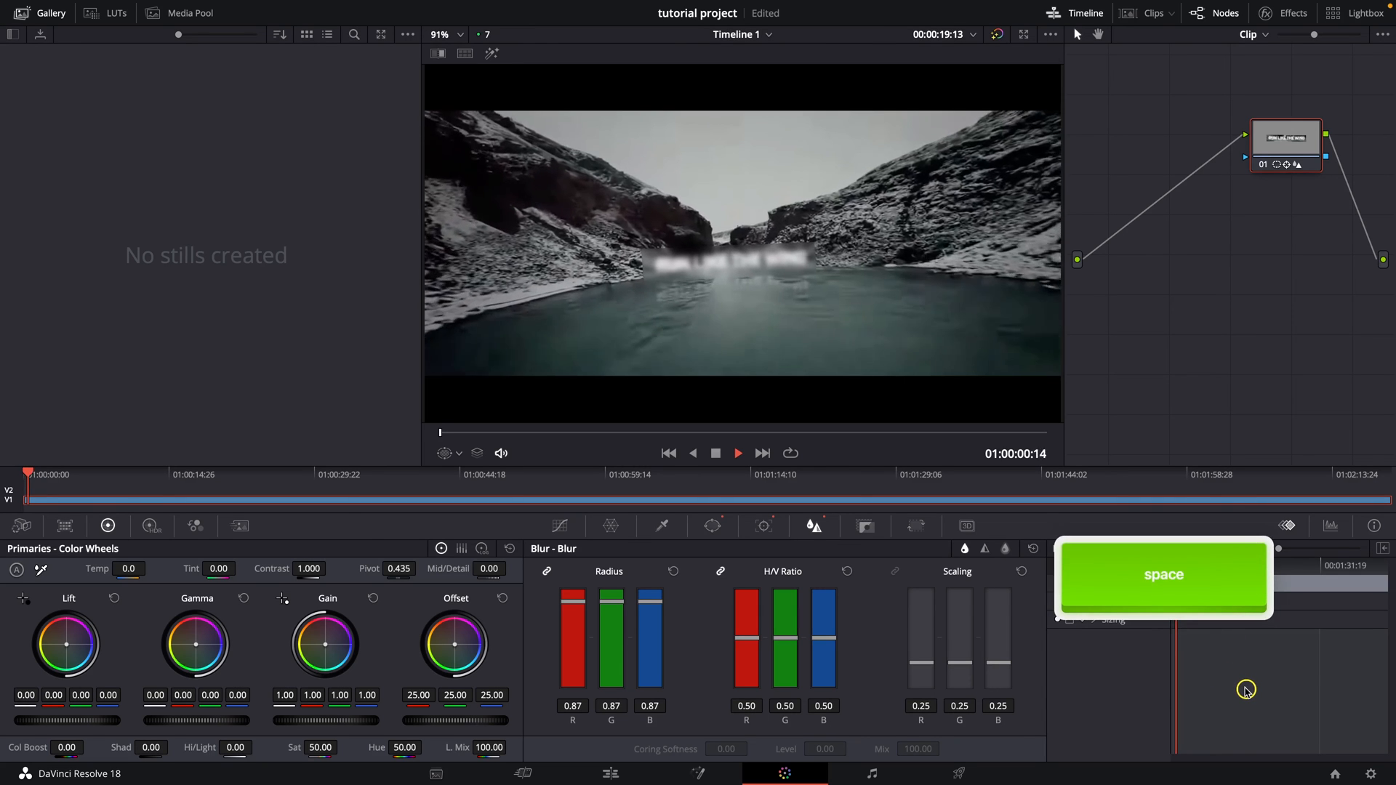
key(space)
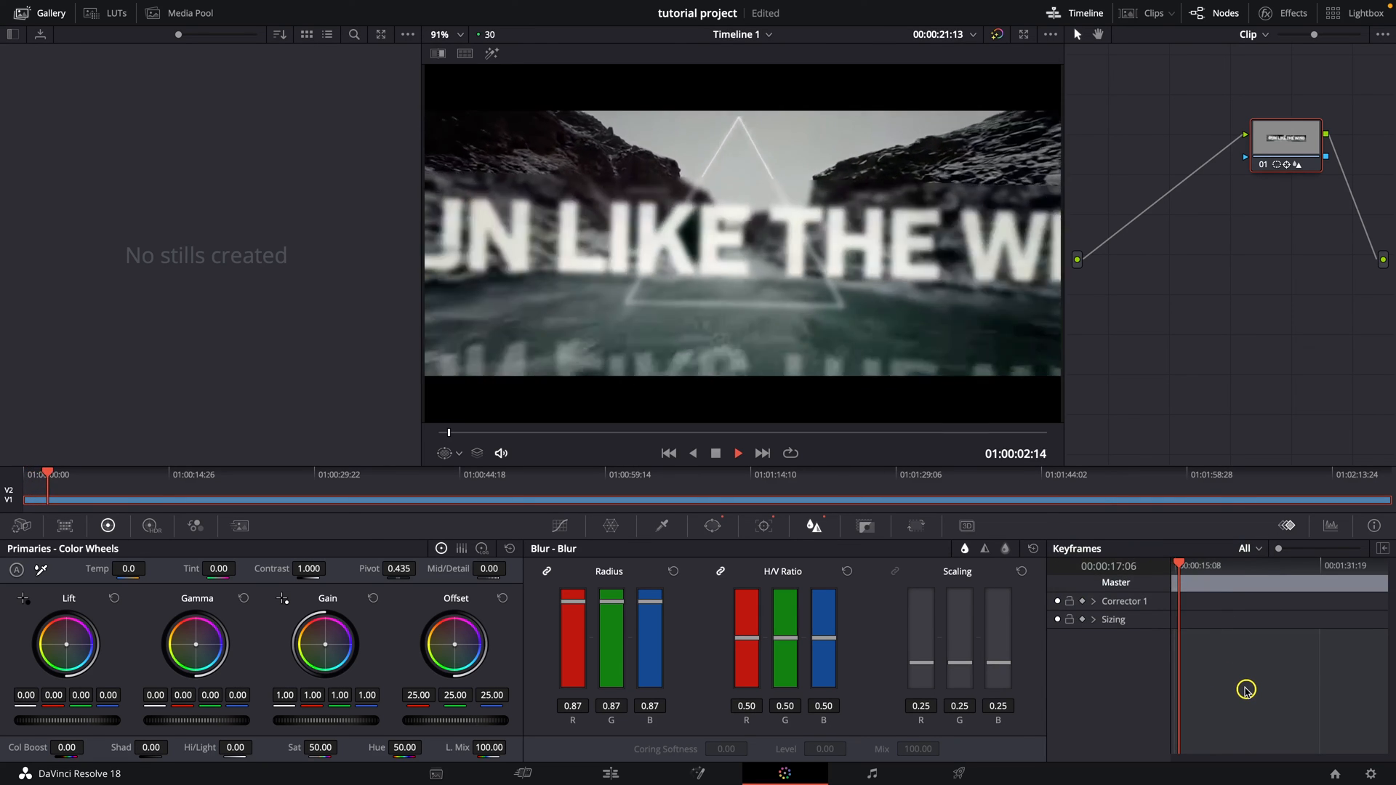